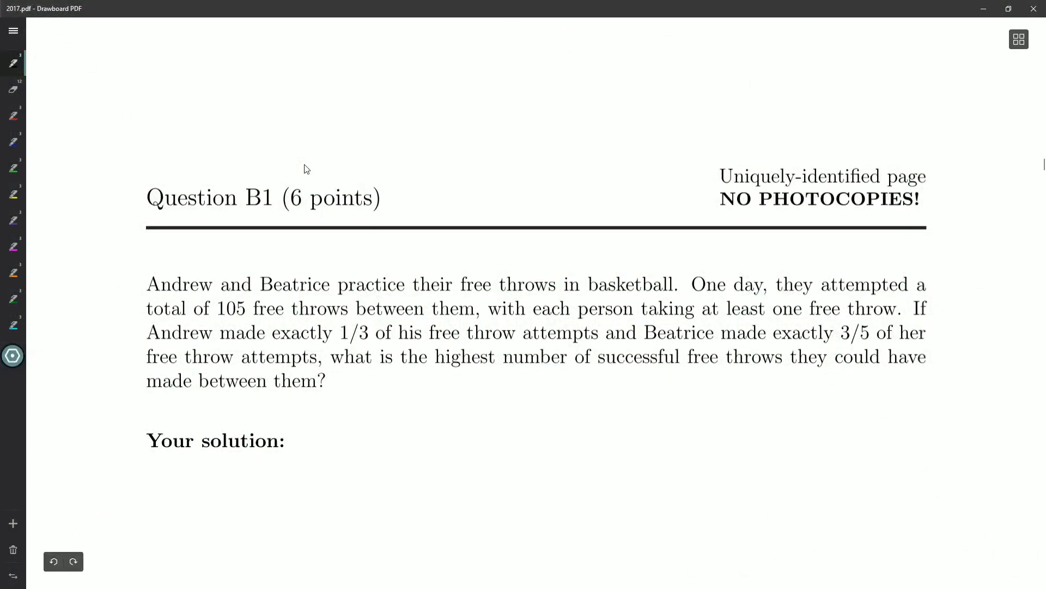
Step: Begin handwriting "To maxim…" on the grid notes page to start the solution
drag(243, 212, 278, 211)
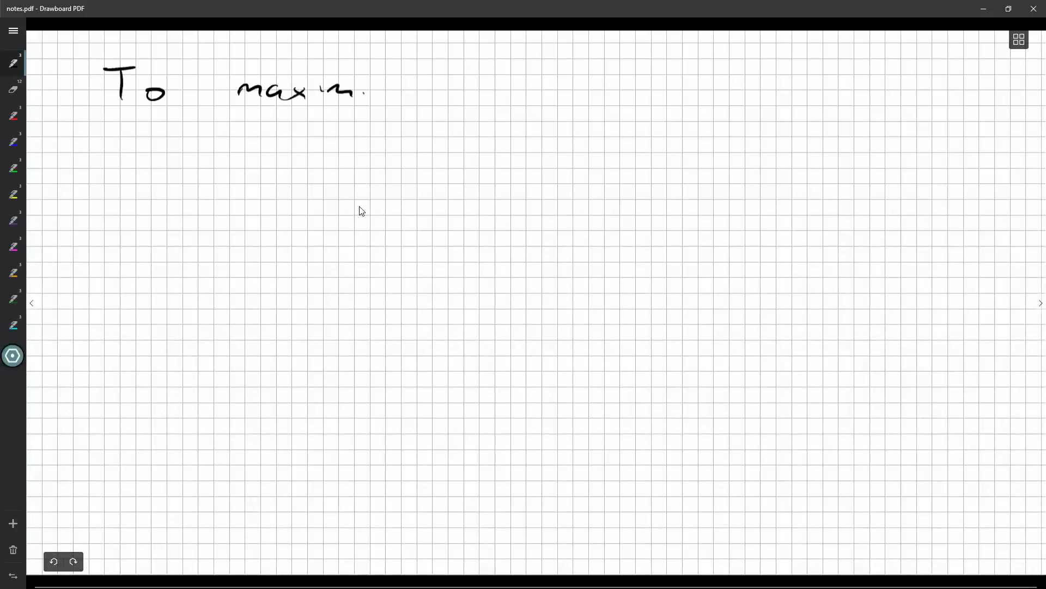
Step: Handwrite the maximizing strategy, then A: 1 ⇒ 1·1/3 = 1/3 and B's case with 104 attempts
drag(364, 90, 418, 94)
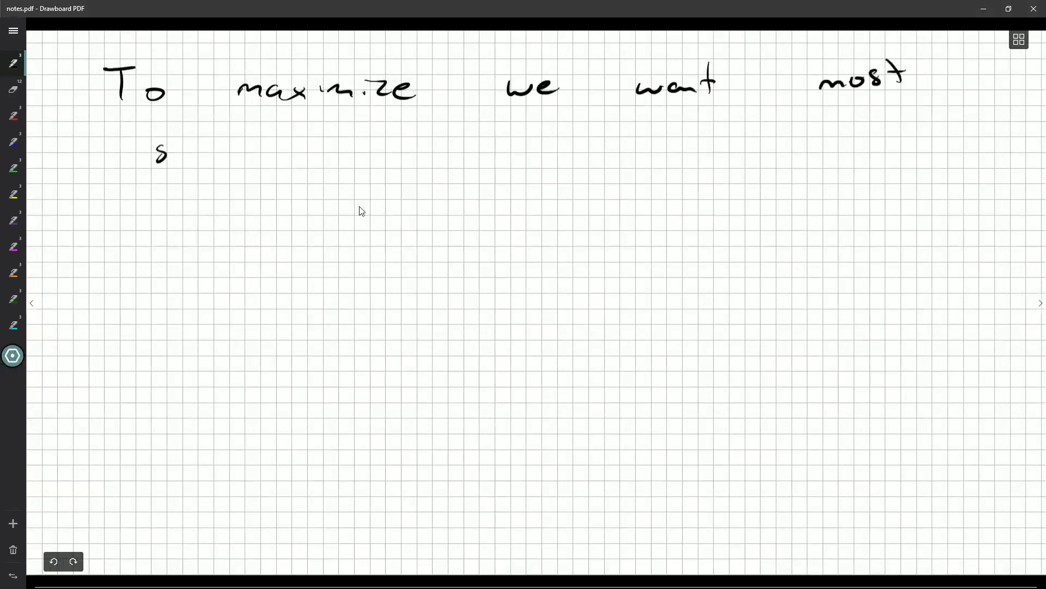
drag(170, 150, 304, 140)
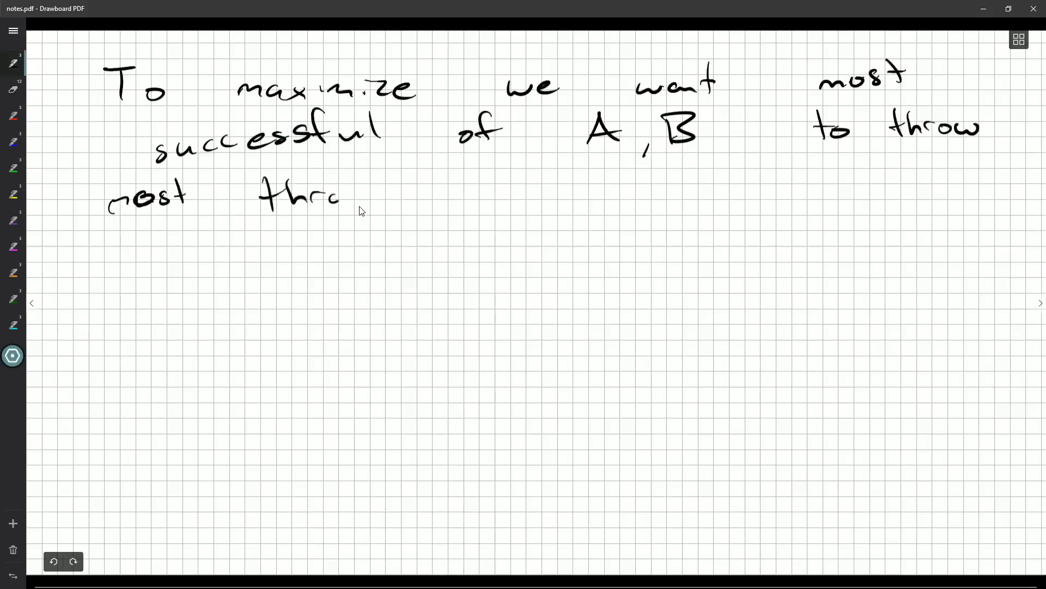
drag(340, 197, 421, 197)
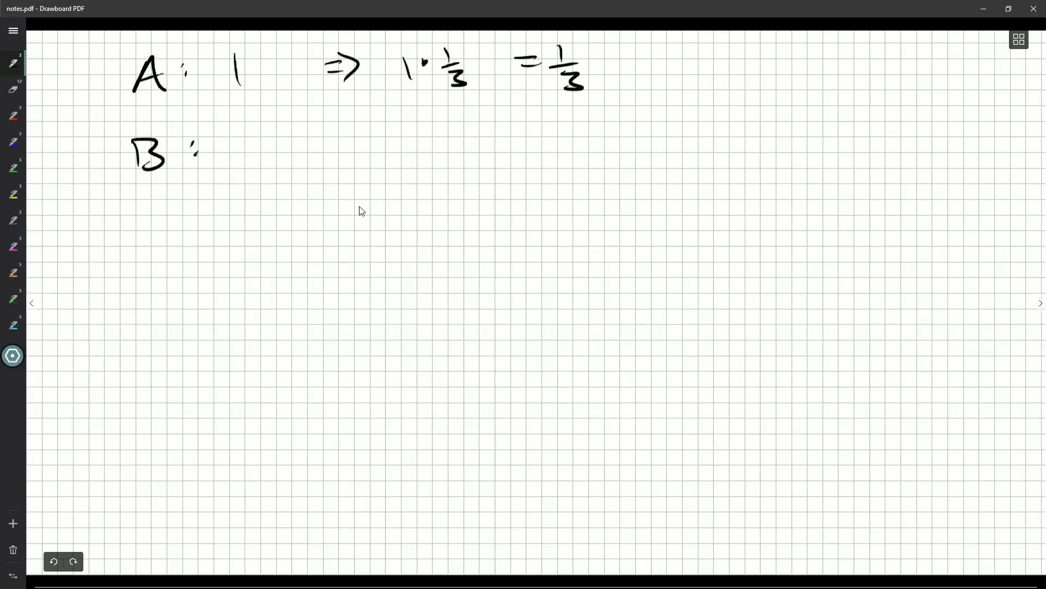
drag(251, 144, 317, 157)
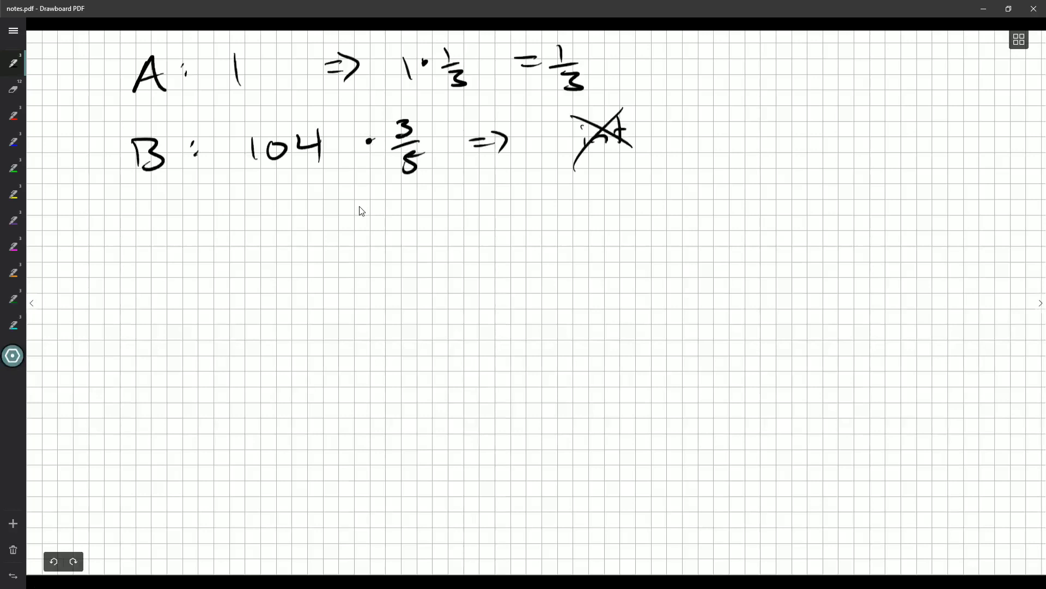
Step: Cross out the non-whole result of 104 · 3/5 for B's case
drag(141, 251, 167, 283)
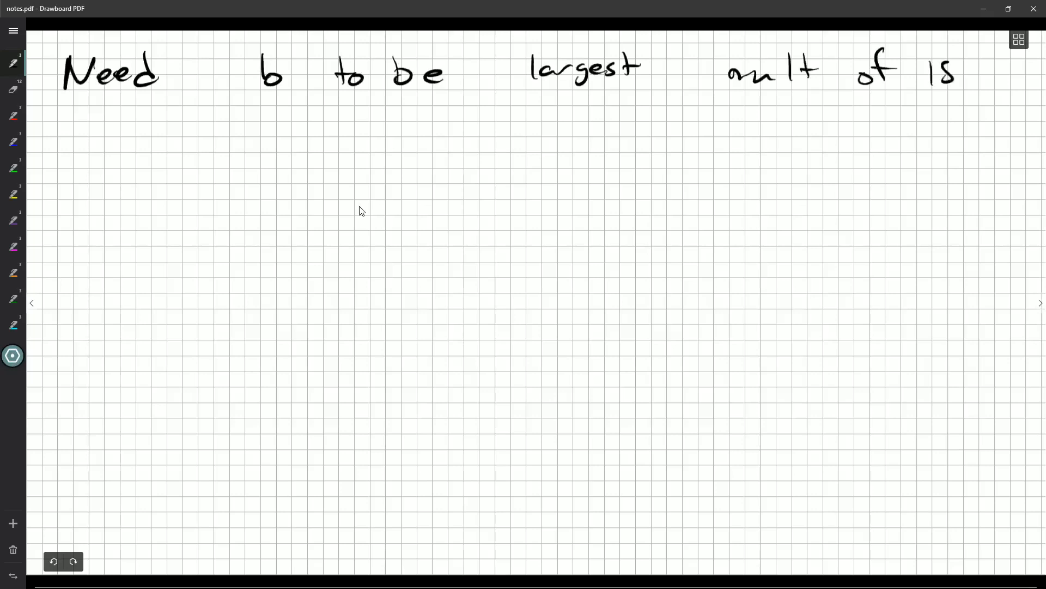
Step: Handwrite "that is less than 105 = 15×7" and begin "b =" on the notes page
drag(113, 127, 170, 141)
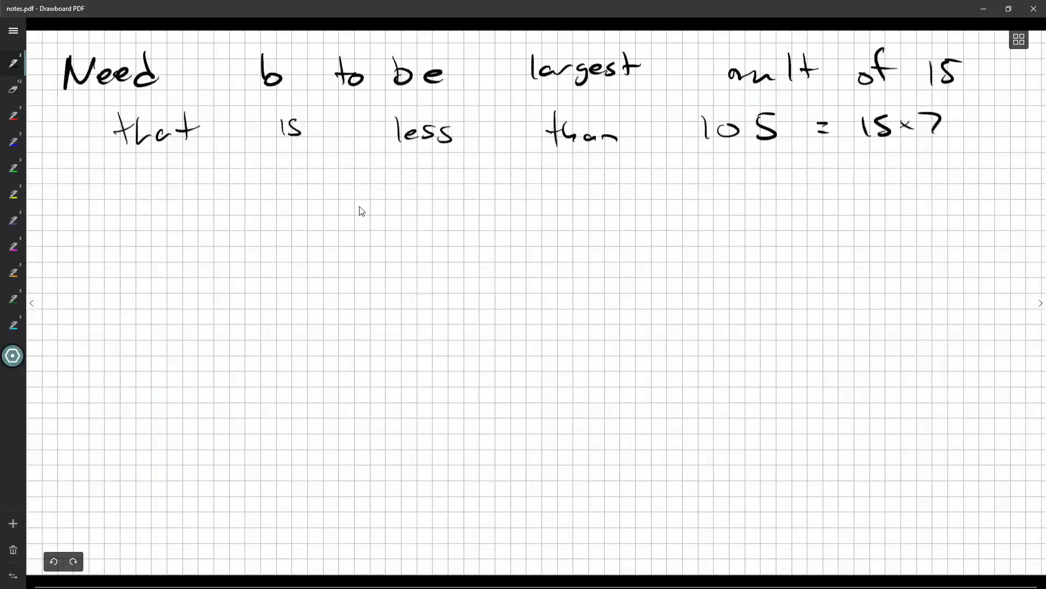
drag(183, 194, 230, 210)
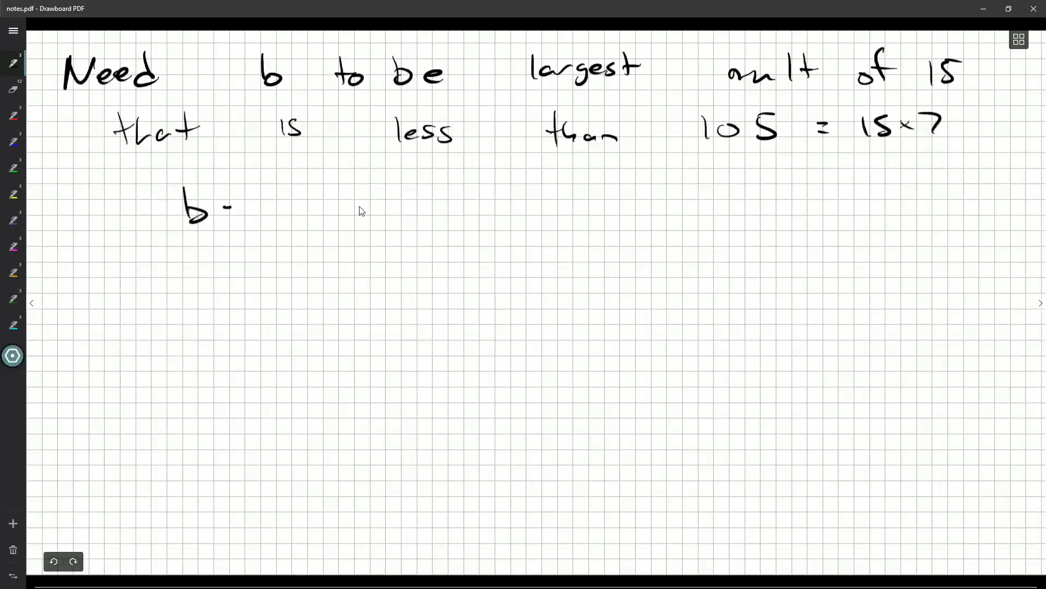
drag(234, 207, 374, 207)
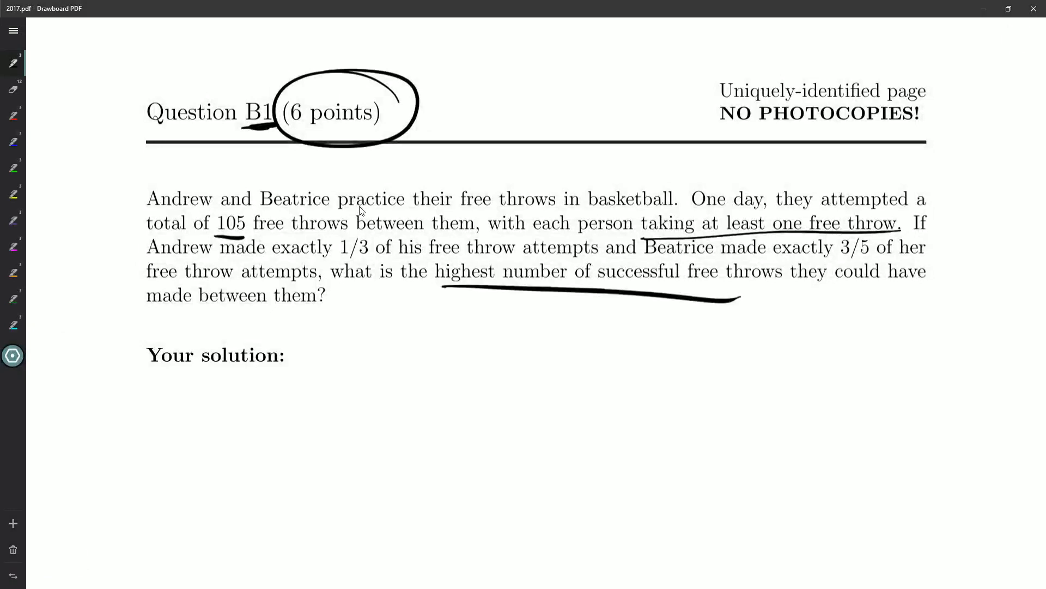
Step: Scroll down in 2017.pdf past page 6 to the Question B2 handshake problem
scroll(down, 3)
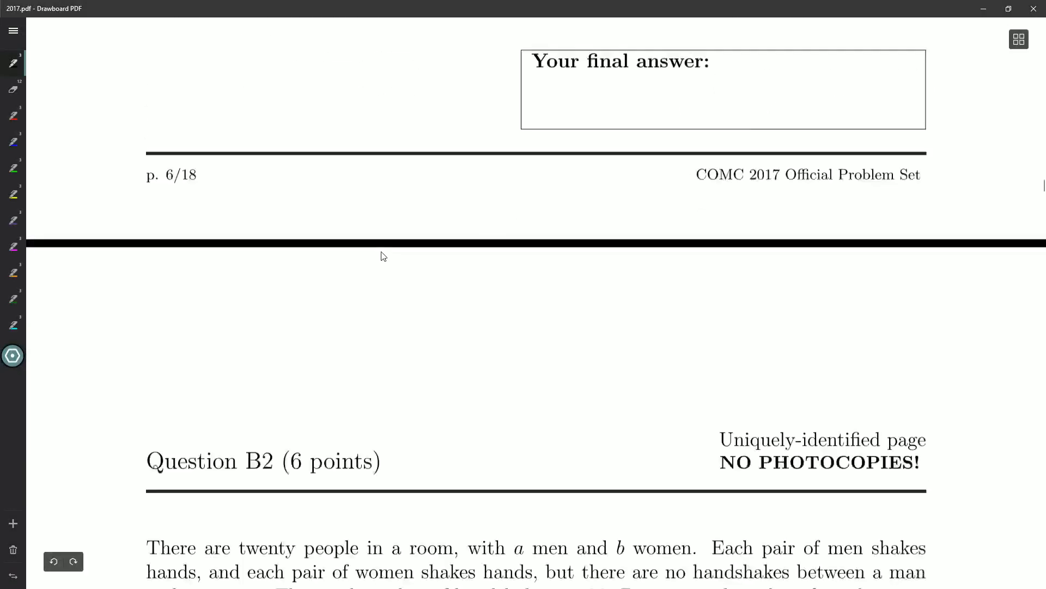
scroll(down, 3)
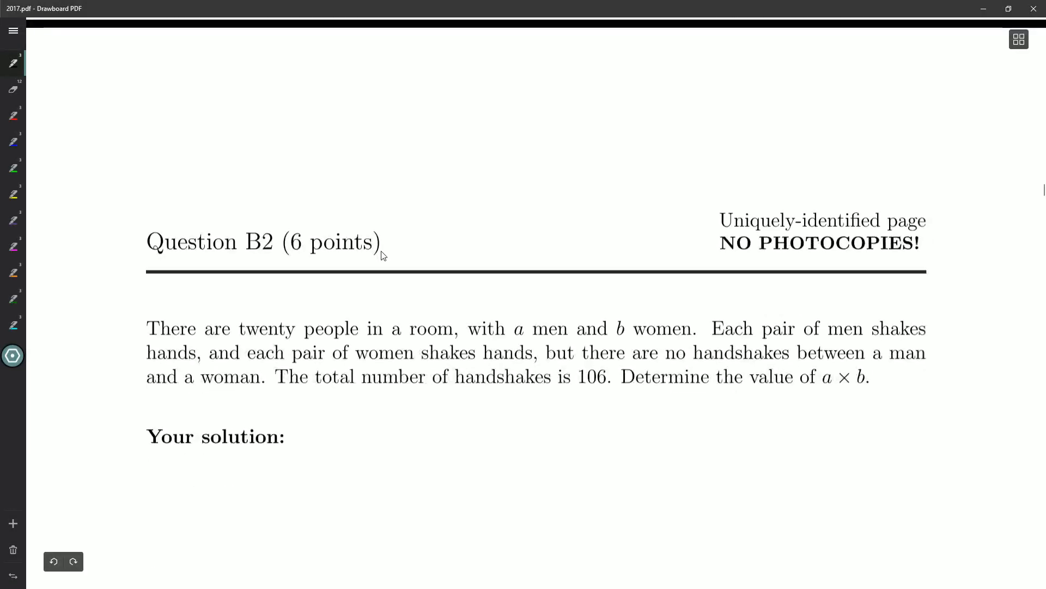